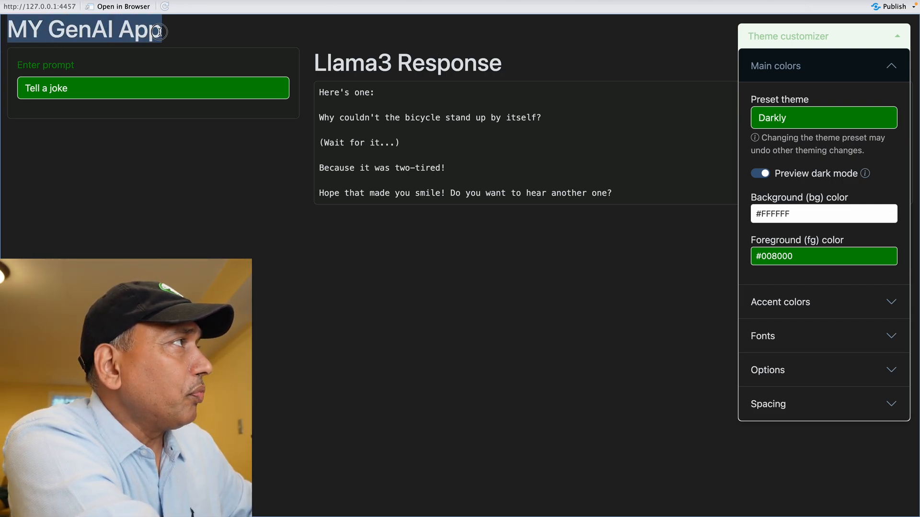
mouse_move(116, 49)
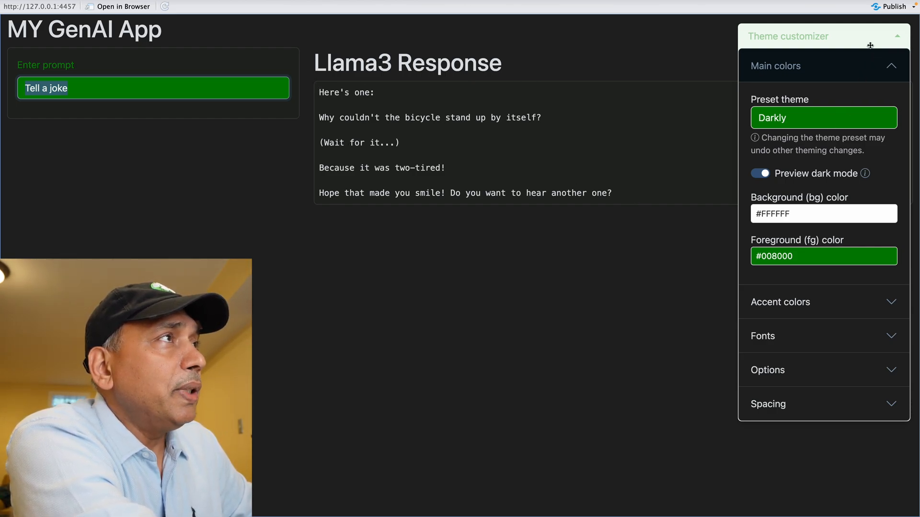
Switch the app's Preview dark mode off and back on to compare the themes.
left_click(759, 173)
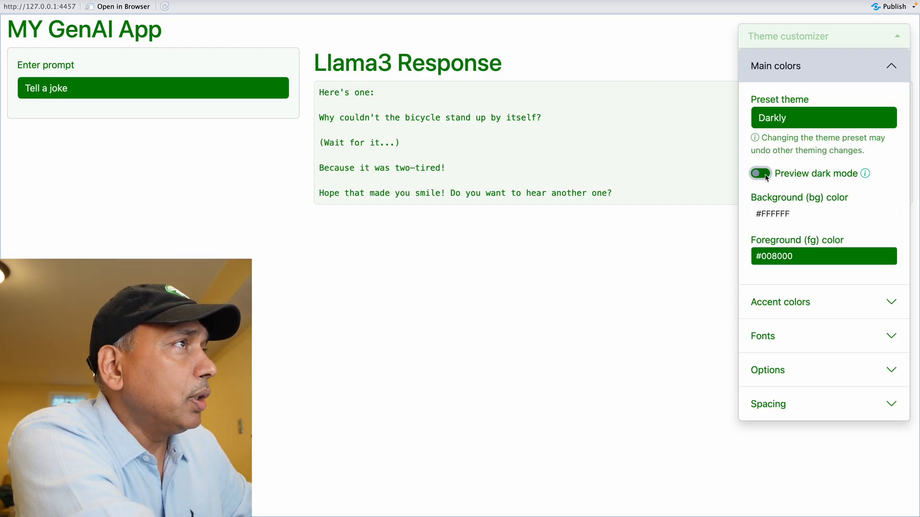
left_click(822, 117)
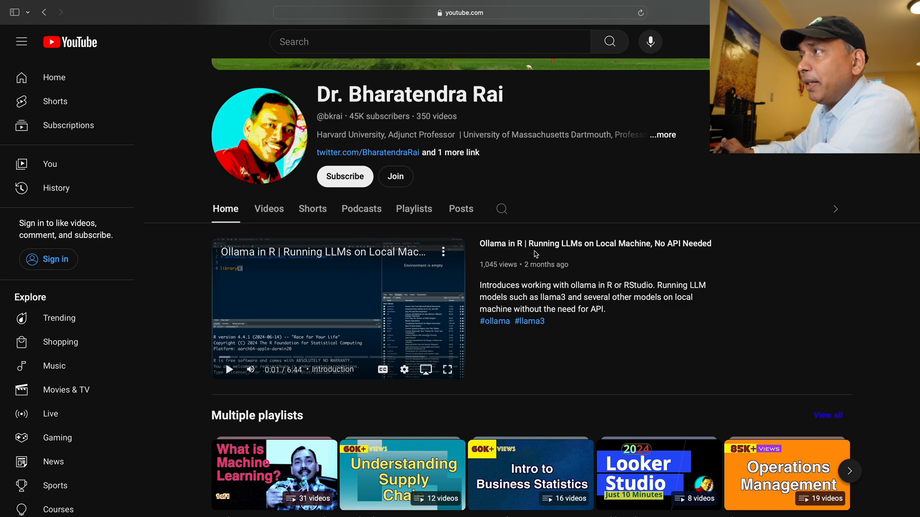
mouse_move(625, 339)
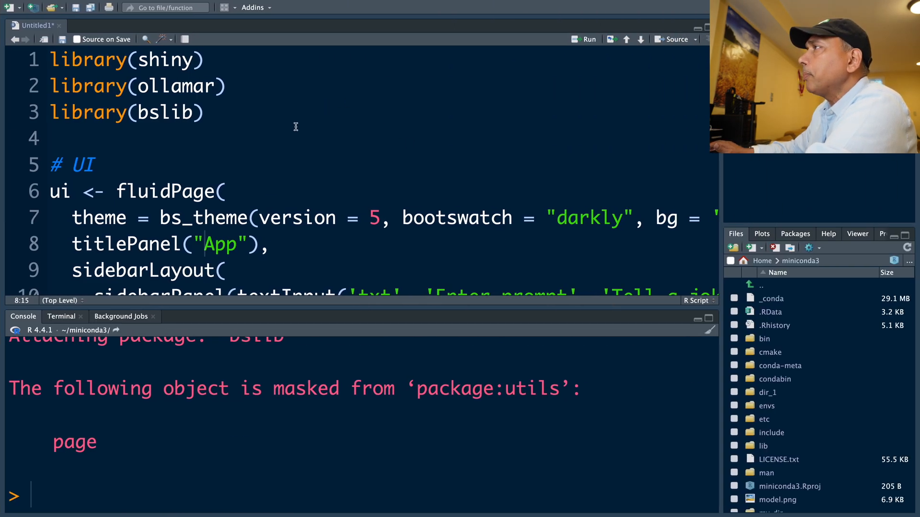
Hide RStudio to reveal the macOS desktop.
left_click(403, 227)
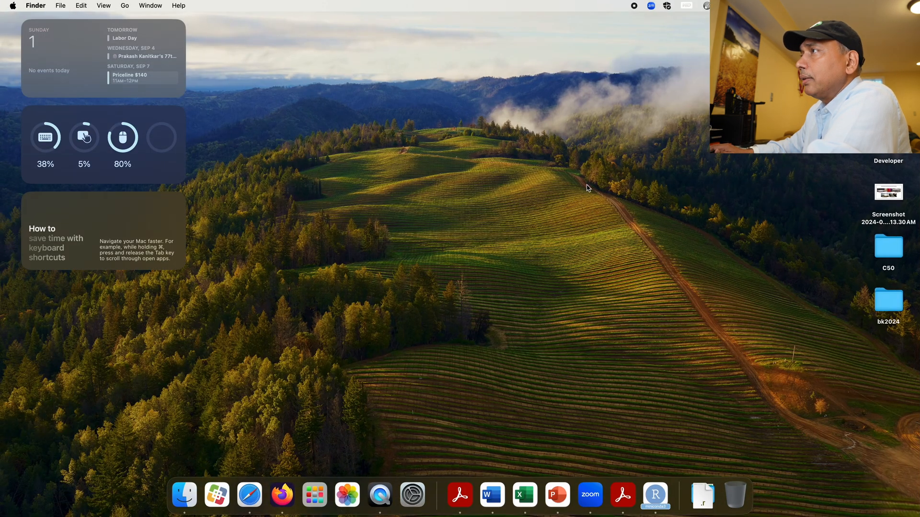
Create a new desktop folder and start naming it GenAI.
right_click(587, 188)
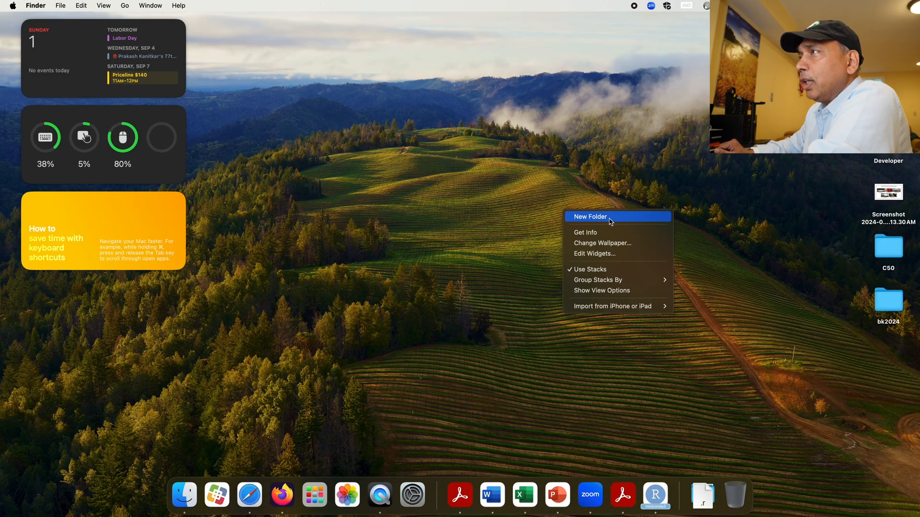
left_click(589, 217)
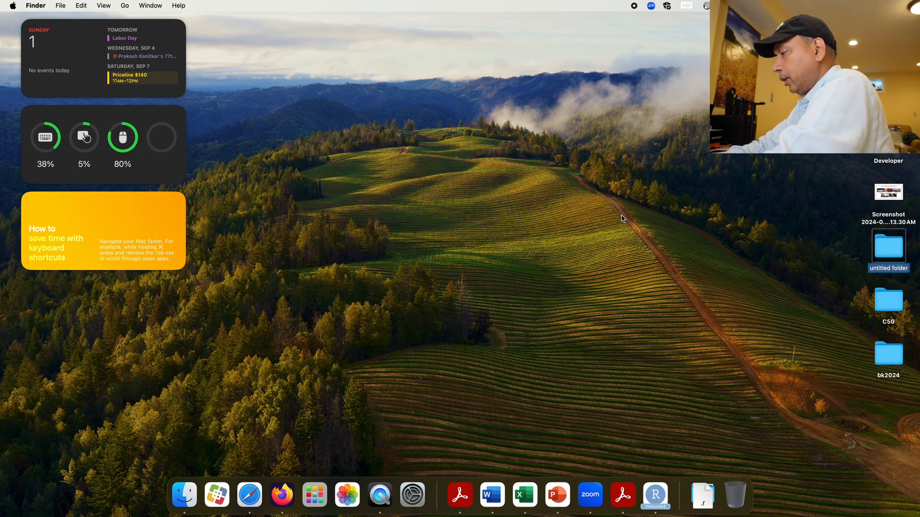
type("Gen")
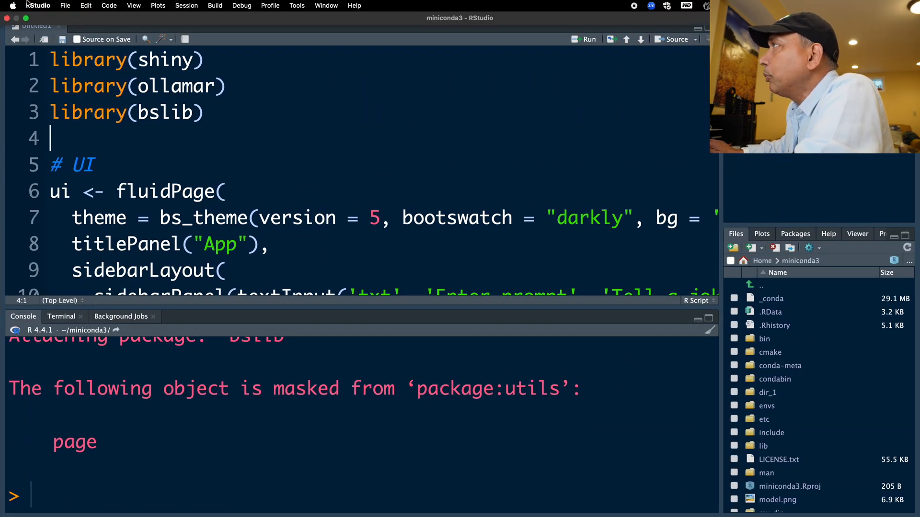
Save the Shiny script as app.R inside the Desktop GenAI folder.
left_click(65, 6)
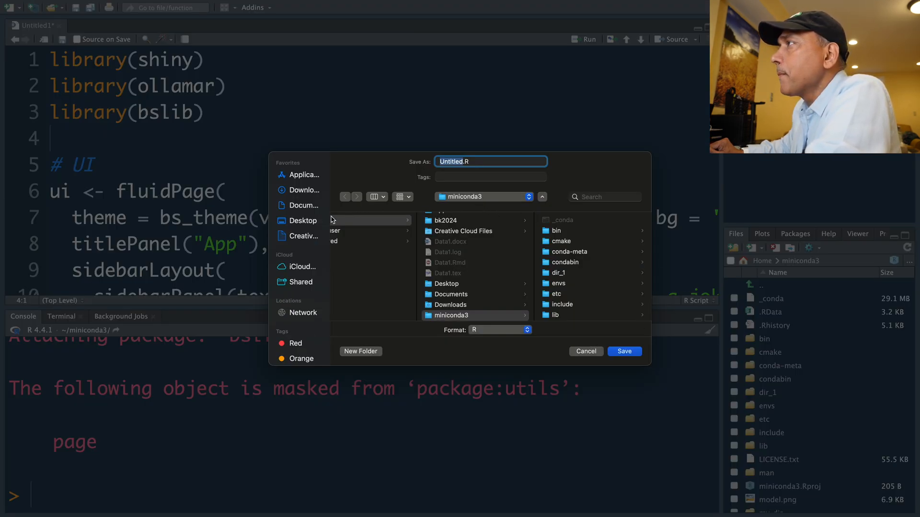
left_click(302, 221)
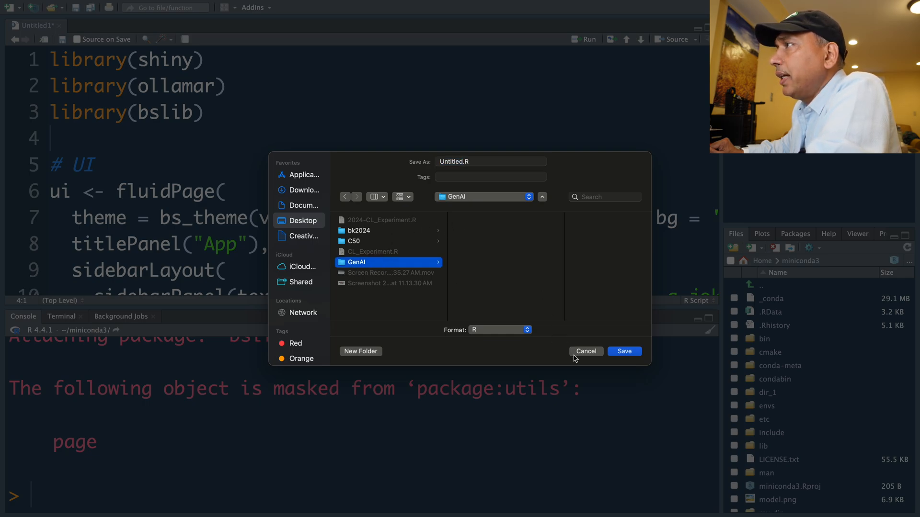
left_click(490, 161)
type("app")
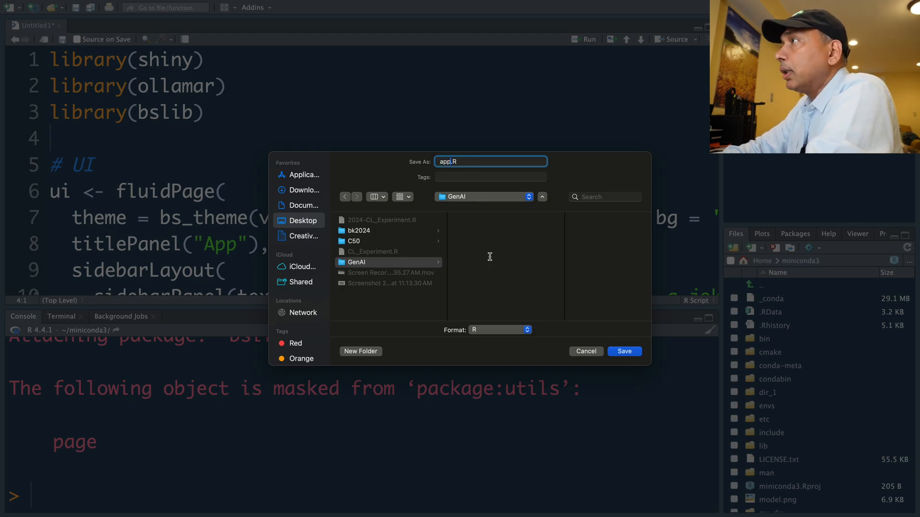
left_click(624, 351)
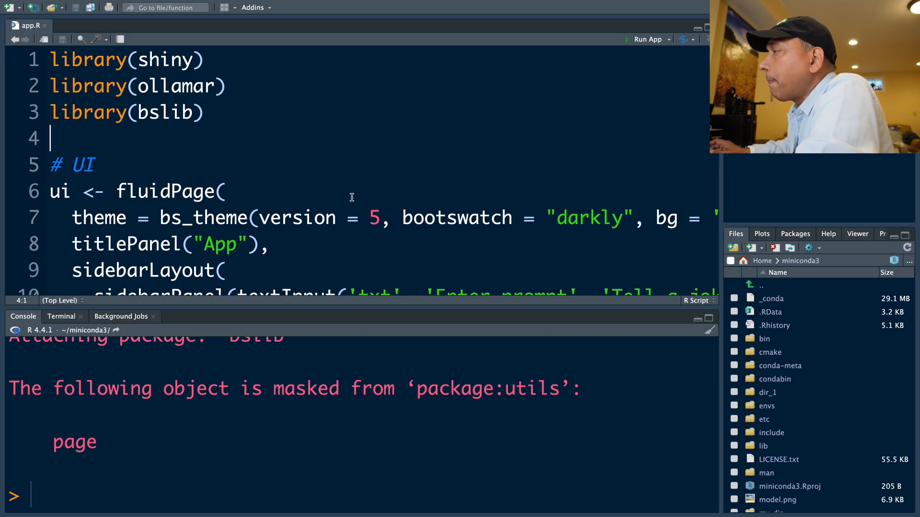
Review the titlePanel 'MY GenAI App' and the Enter prompt textInput in app.R.
left_click_drag(52, 58, 204, 113)
type("MY GenAI ")
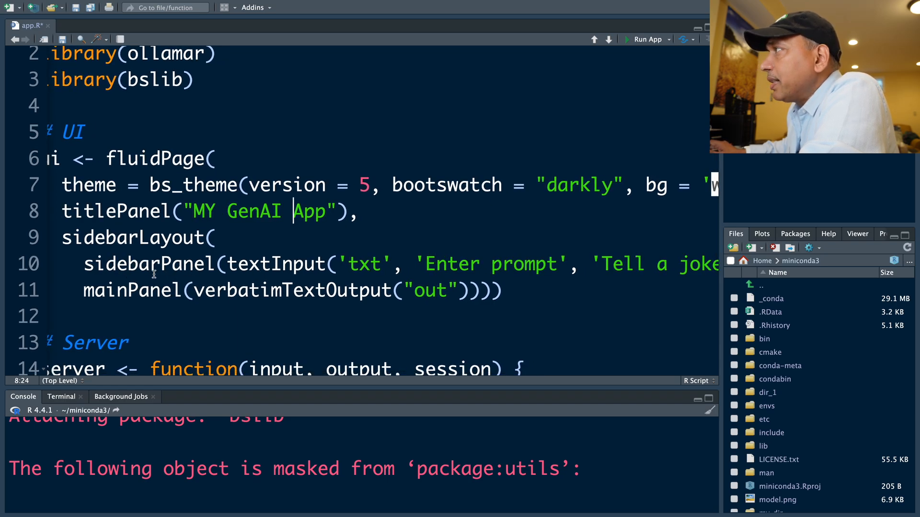
left_click(428, 263)
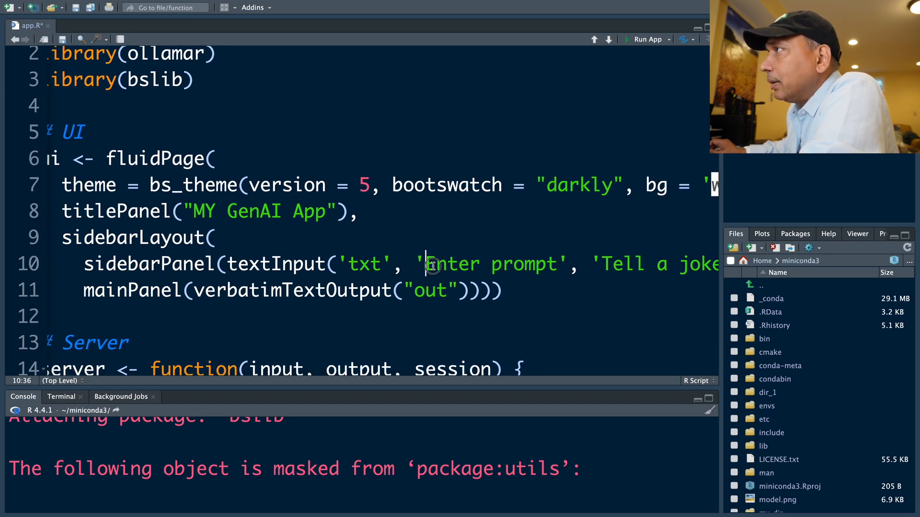
double_click(469, 264)
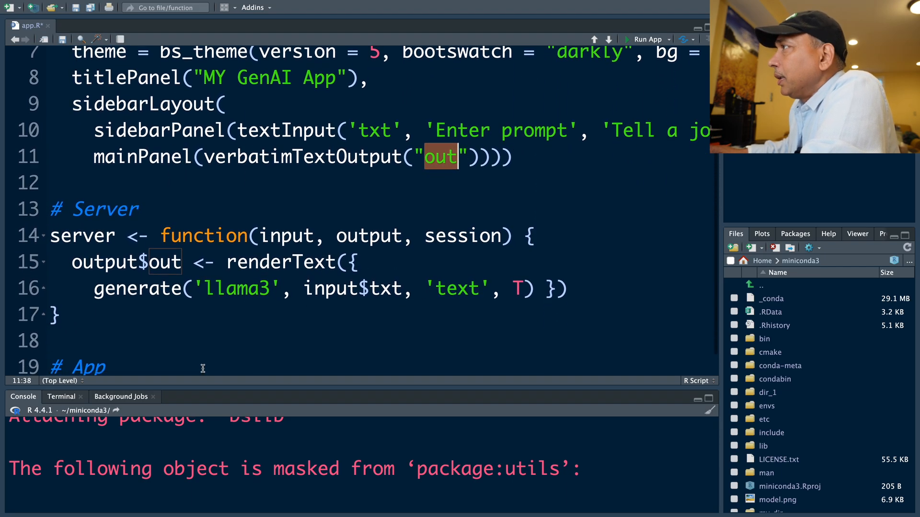
Review the server function that generates responses with the llama3 model.
left_click_drag(52, 209, 58, 318)
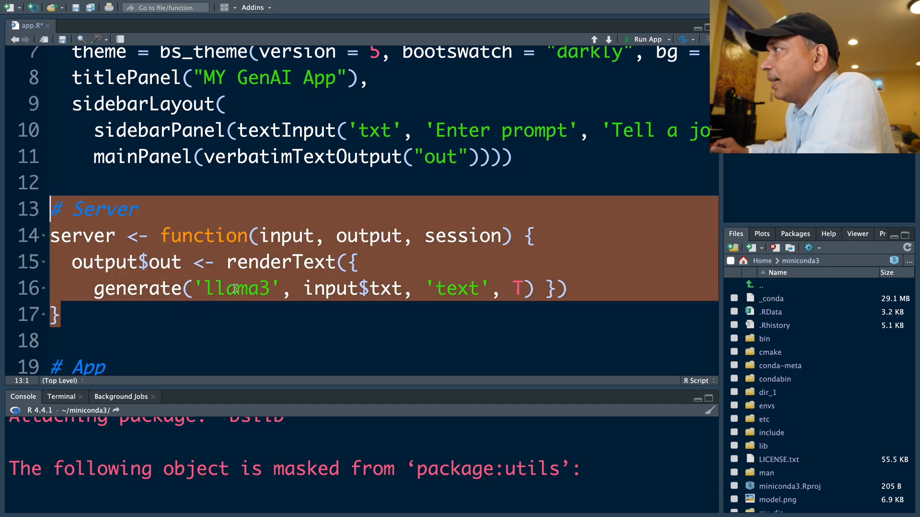
double_click(237, 288)
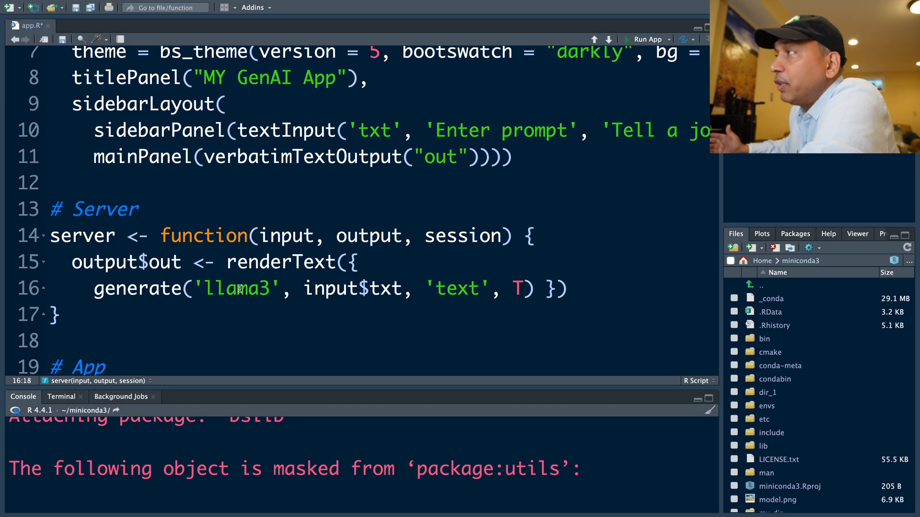
left_click(236, 289)
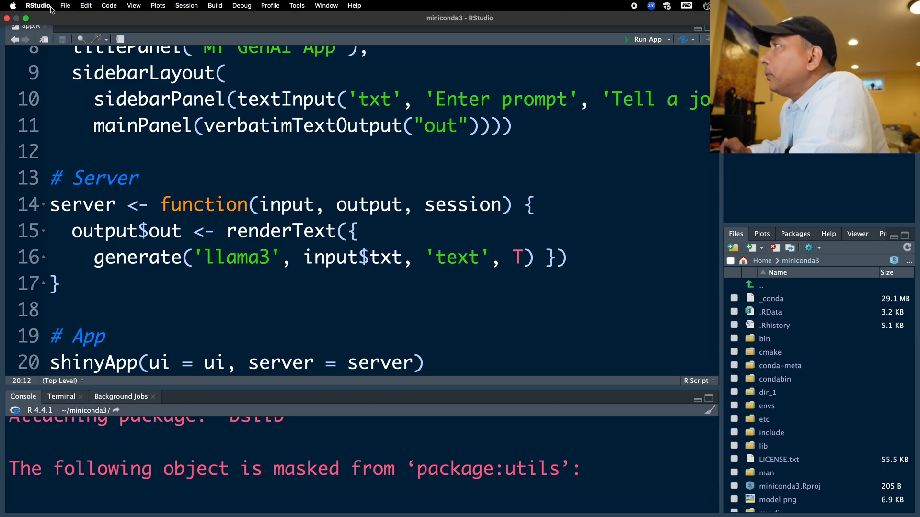
mouse_move(102, 5)
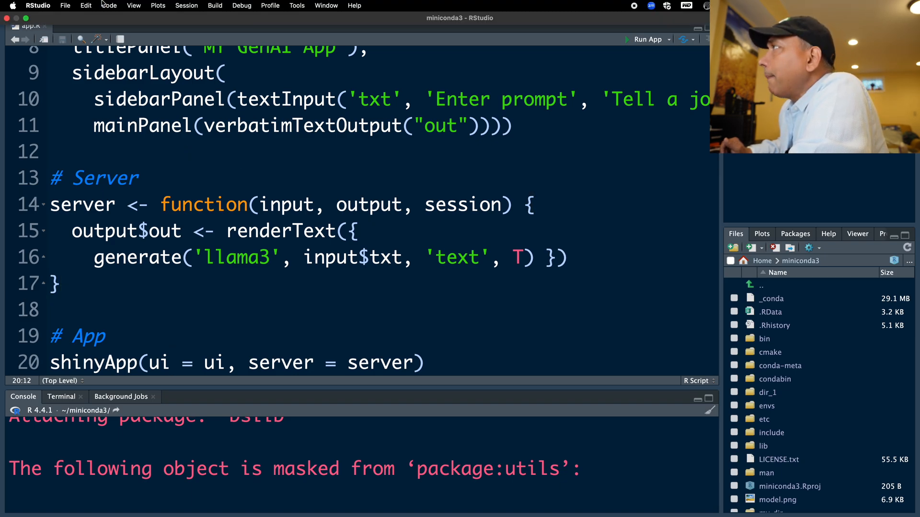
Create a new R script and save it as run.R on the Desktop.
left_click(65, 6)
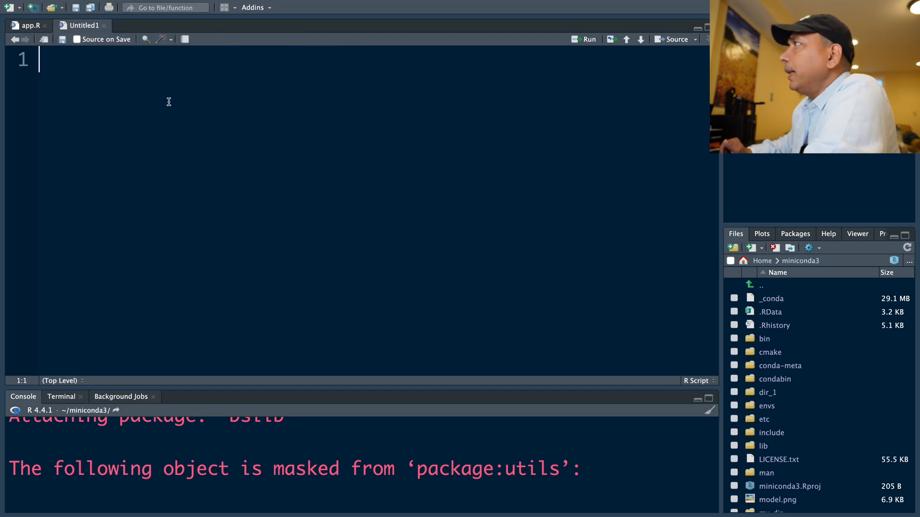
left_click(65, 6)
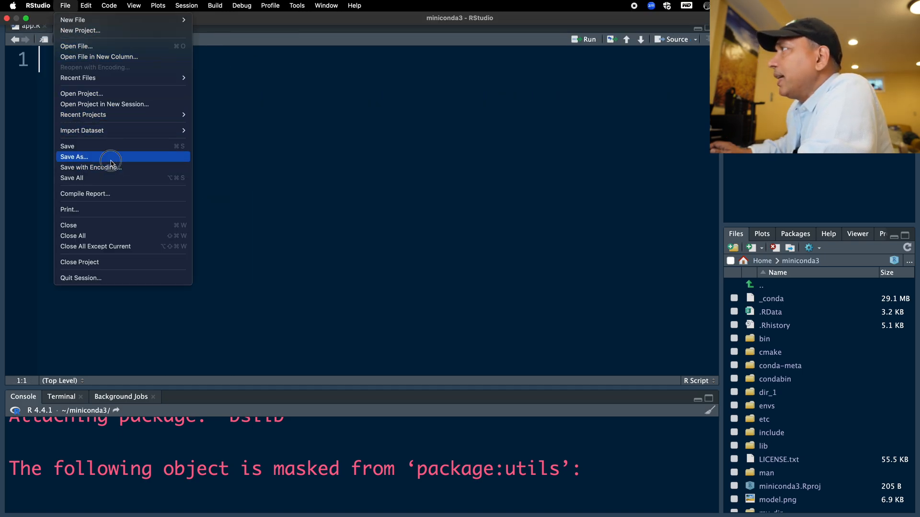
left_click(74, 156)
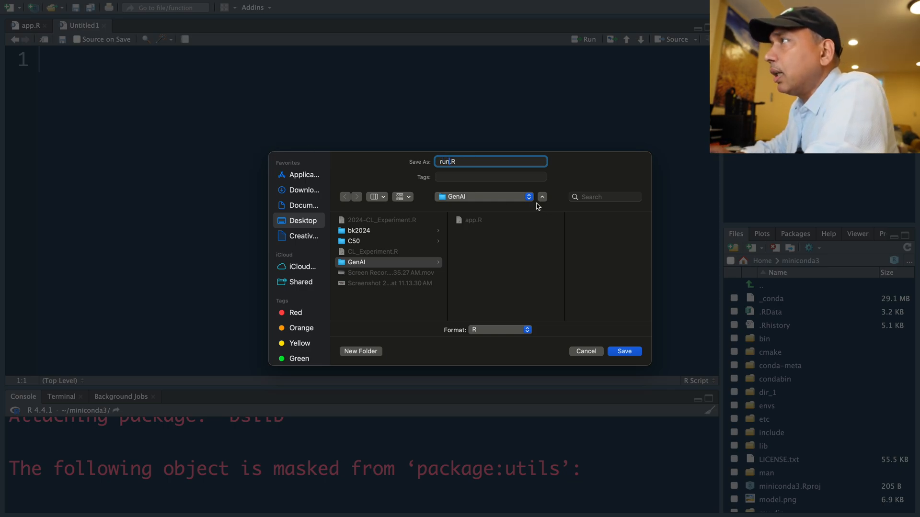
left_click(302, 221)
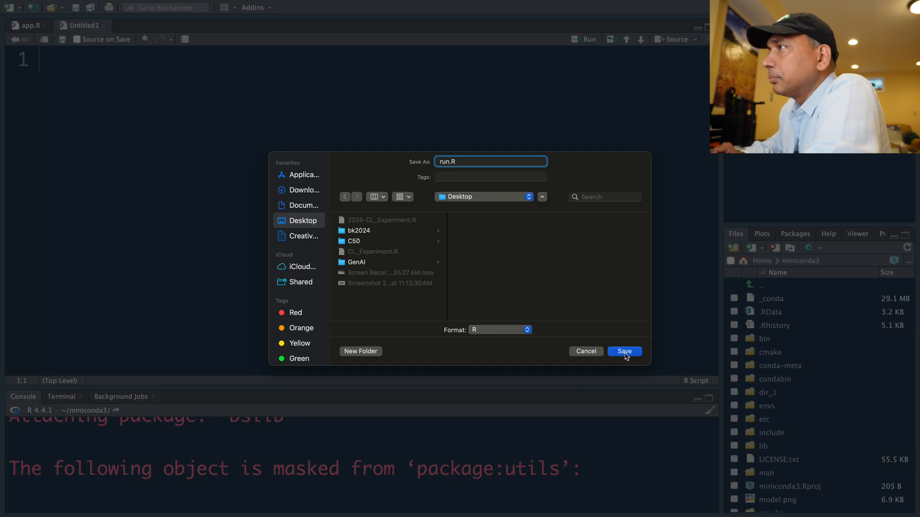
left_click(624, 351)
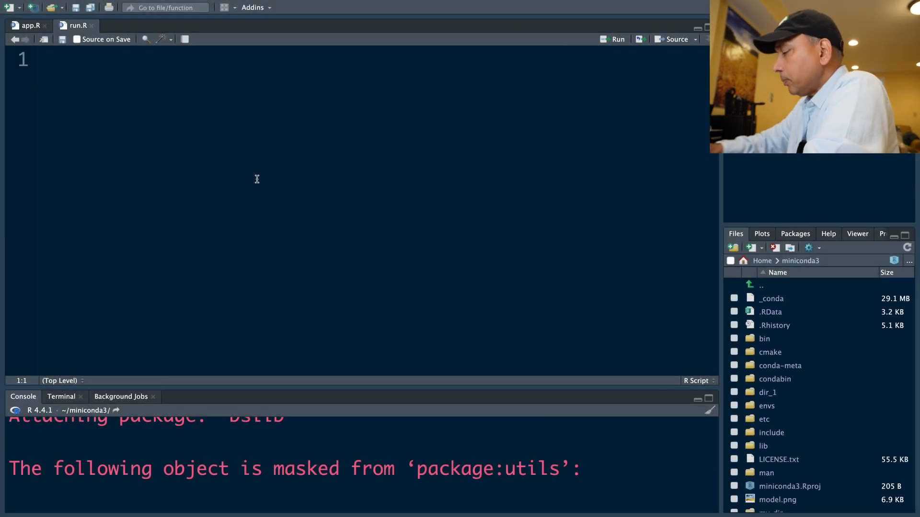
Write library(shiny) and runApp("~/Desktop/") in run.R.
type("libra")
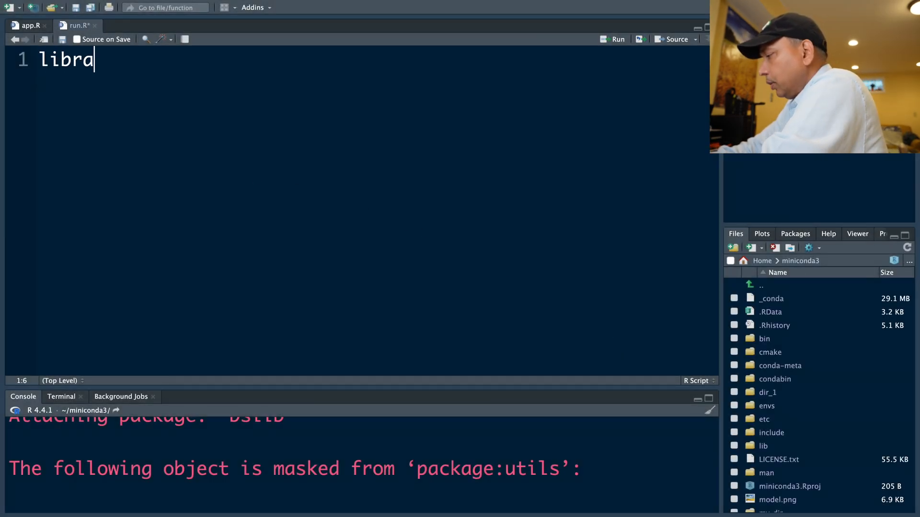
type("ry(")
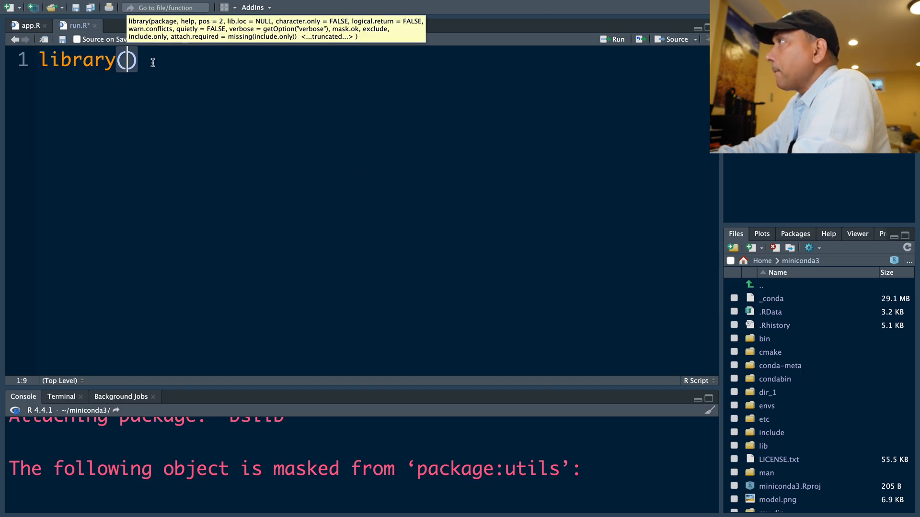
type("shiny)")
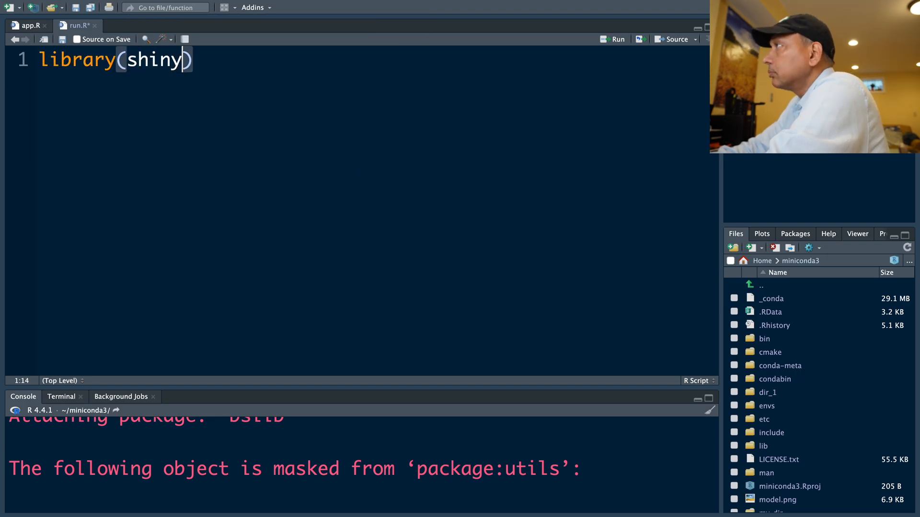
type("r")
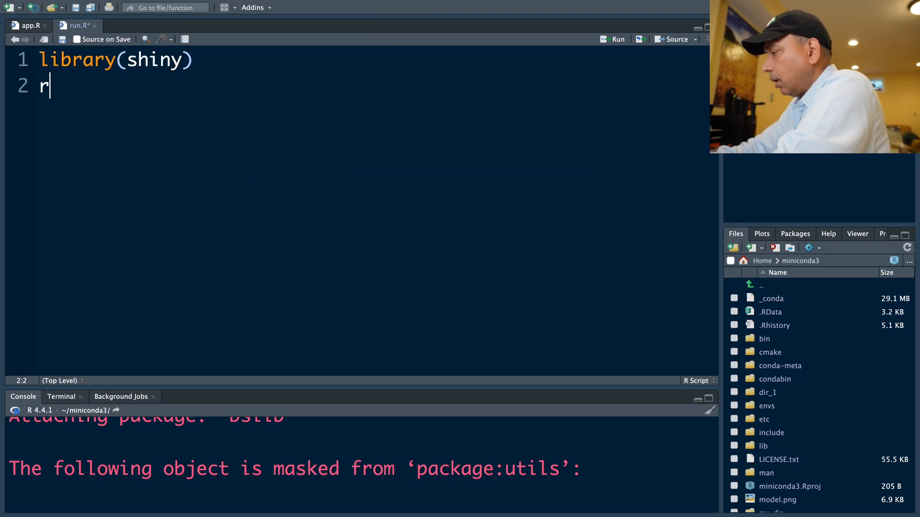
type("unApp(")
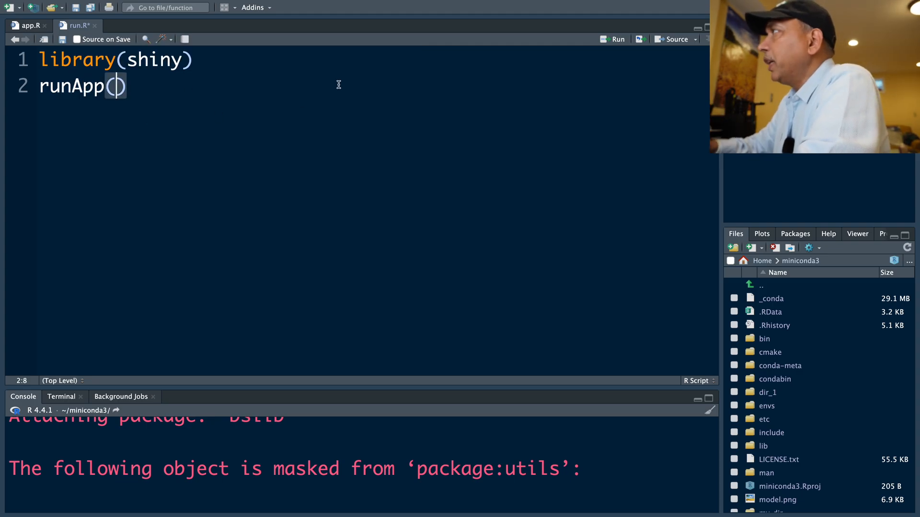
type("\"\"")
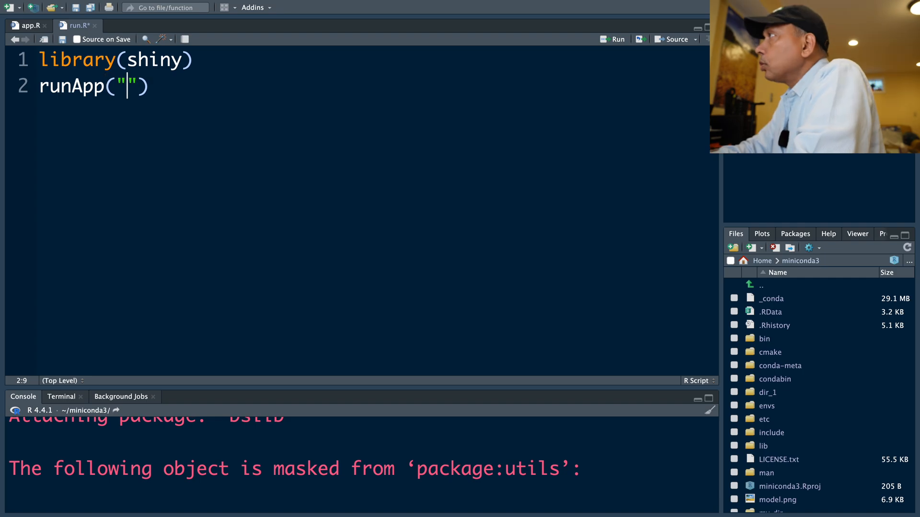
type("~")
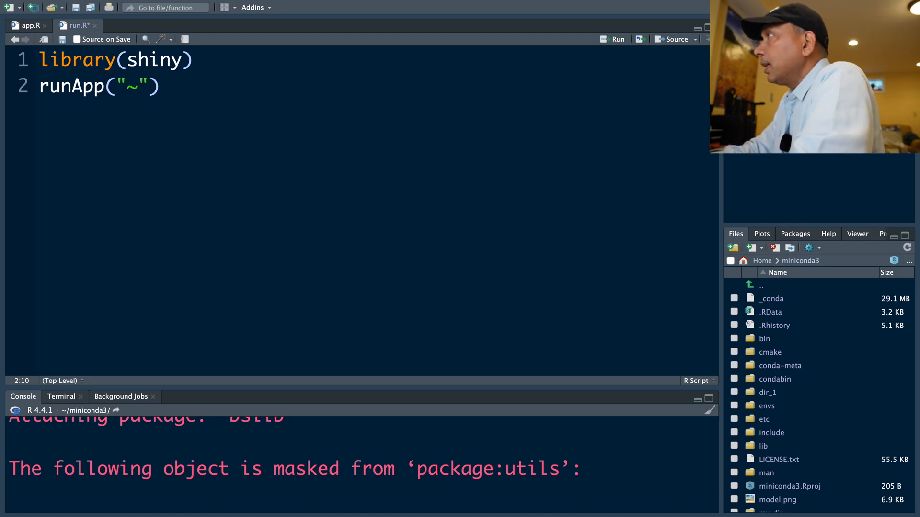
type("/Desk")
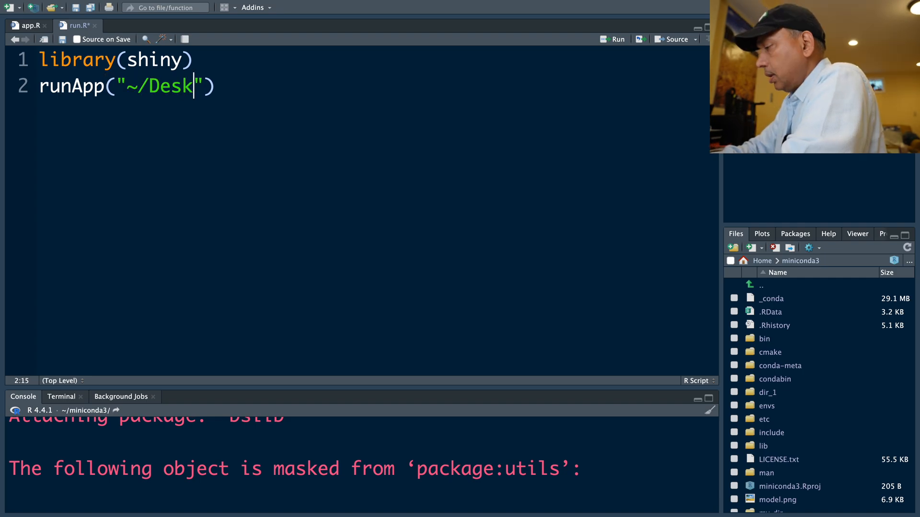
type("top/")
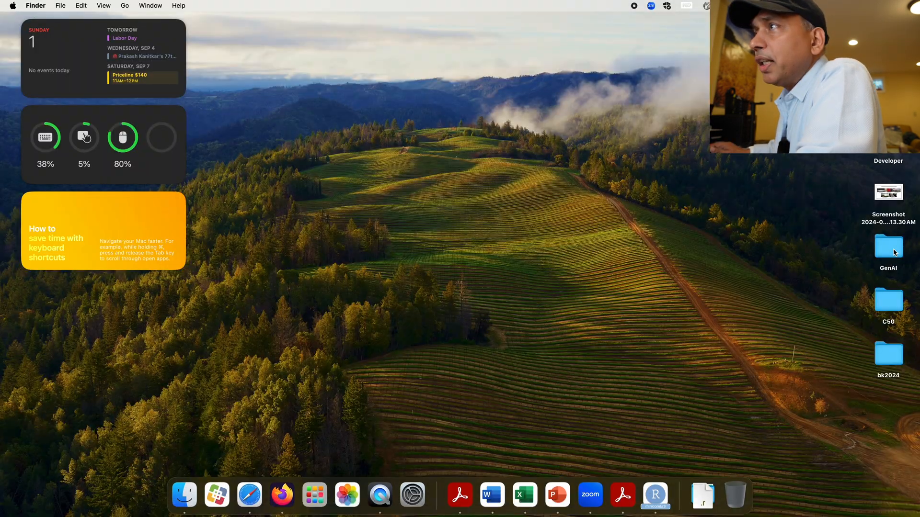
Complete the path as ~/Desktop/GenAI and run the script to launch MY GenAI App.
double_click(888, 247)
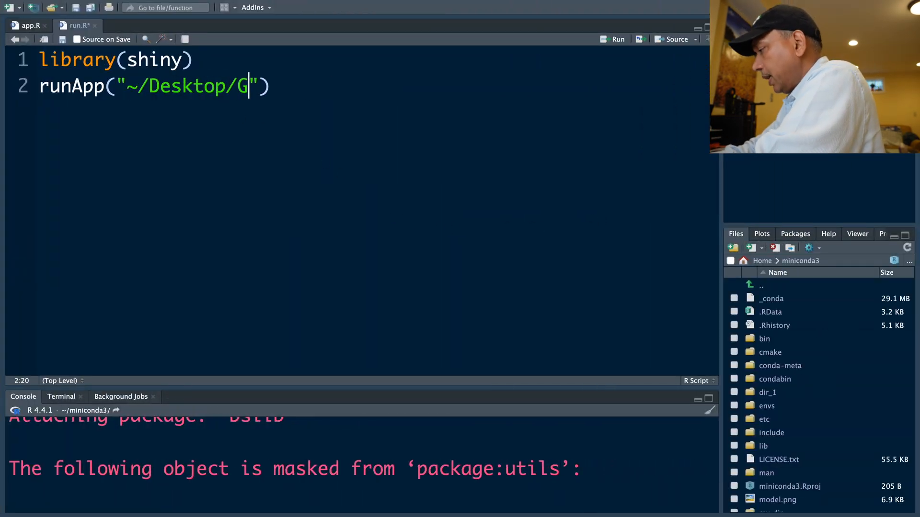
type("enAI")
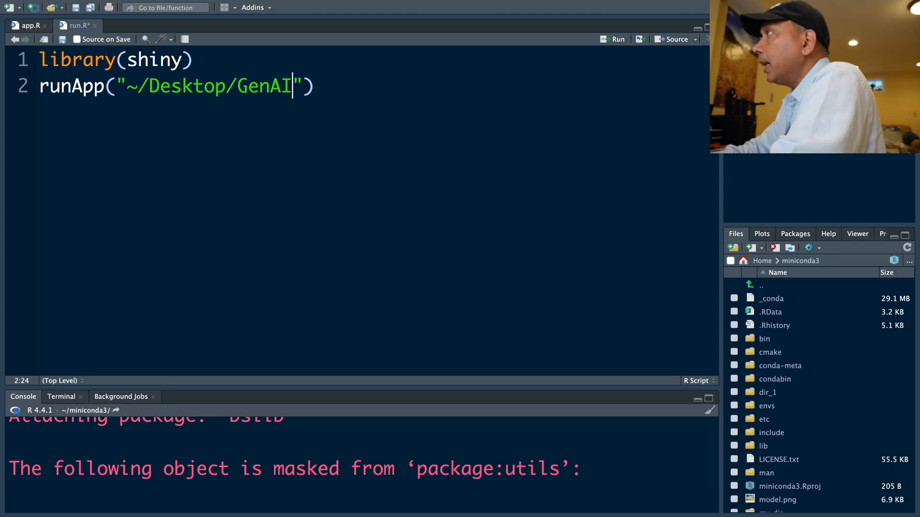
left_click(614, 39)
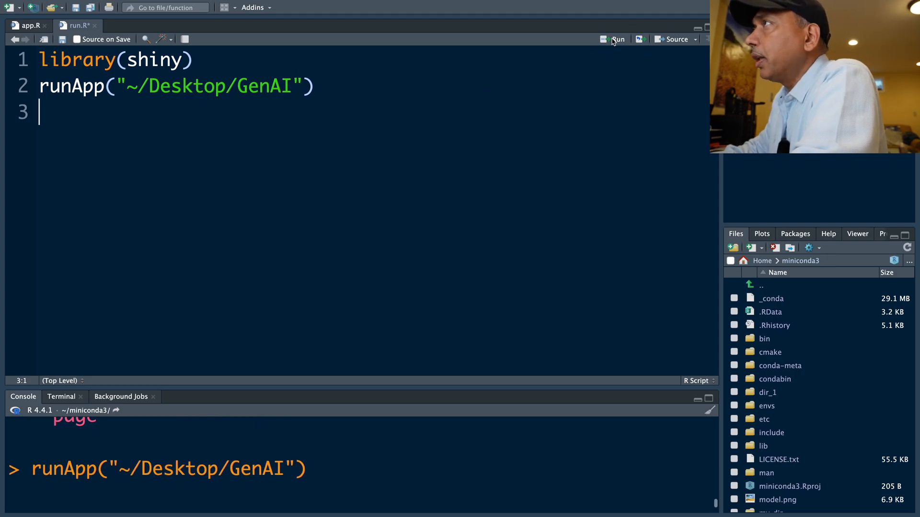
left_click(616, 40)
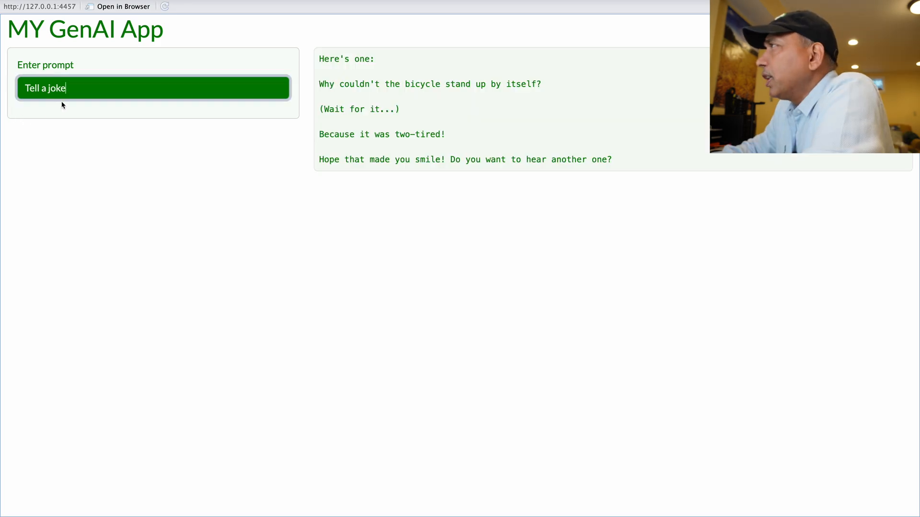
Replace the joke prompt with a request to rewrite "i don't like you." in a mild tone.
left_click_drag(318, 58, 612, 160)
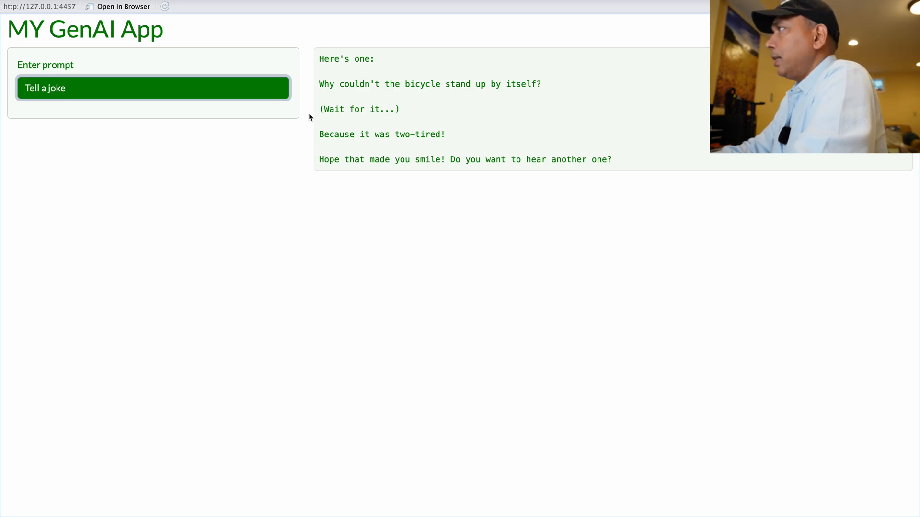
key("Backspace")
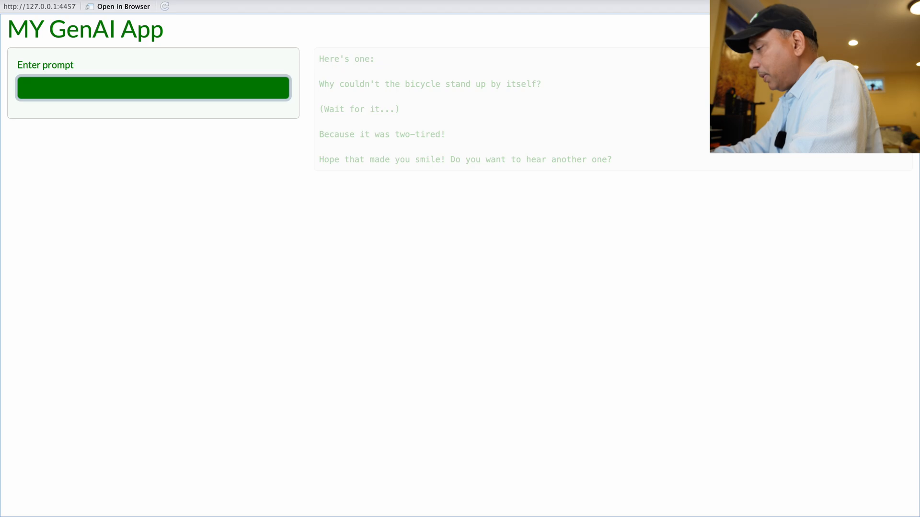
type("change this to mild tone: i")
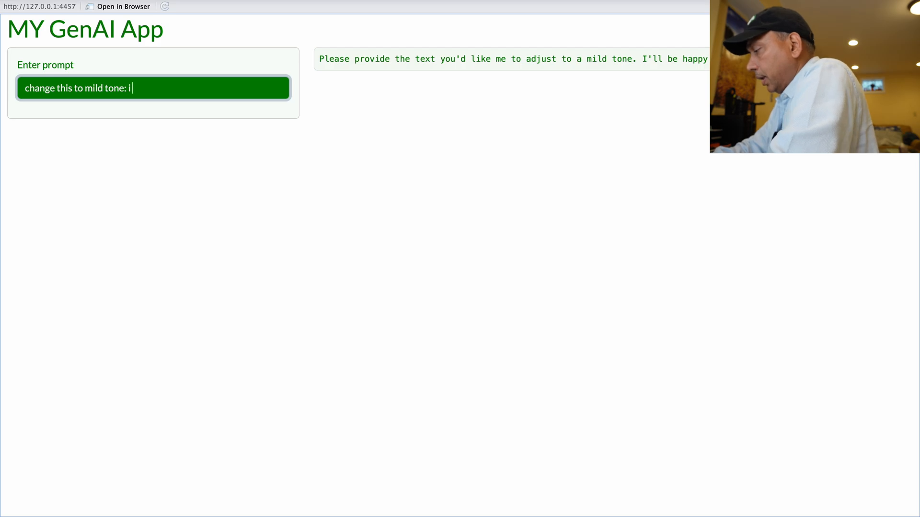
type("don't")
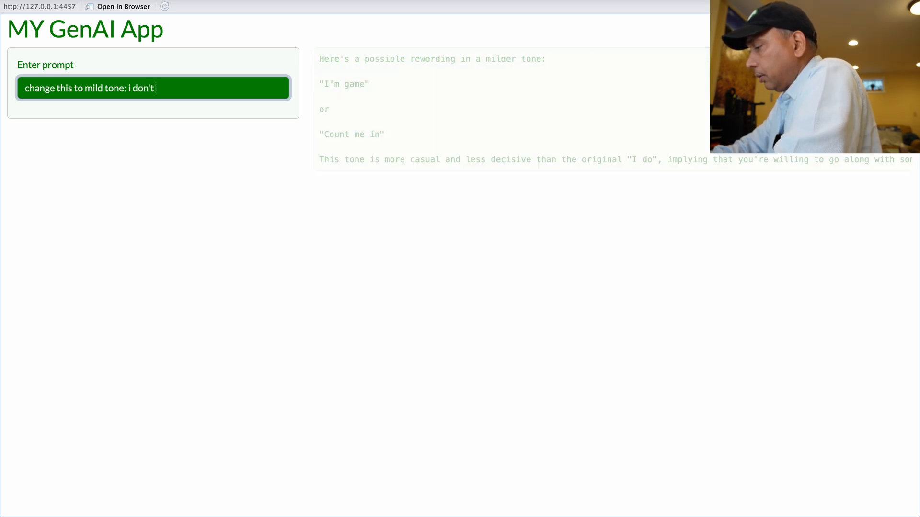
type("like you.")
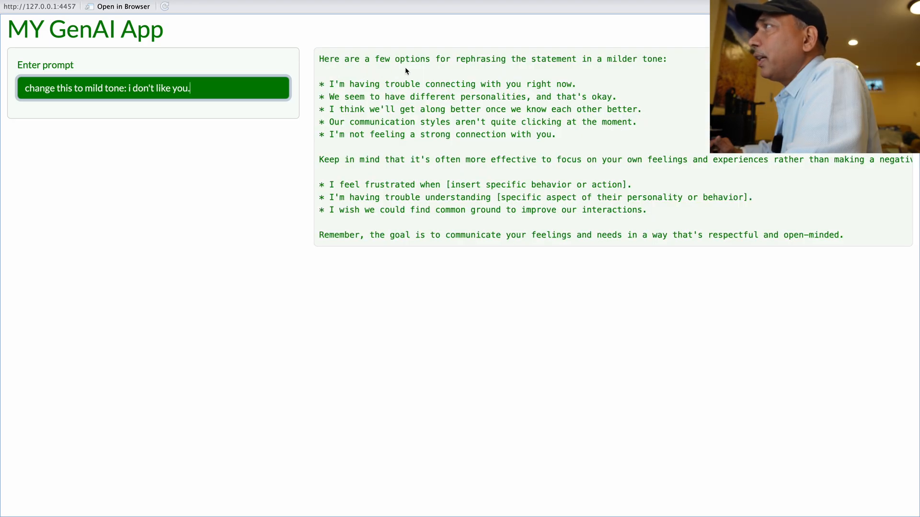
mouse_move(597, 63)
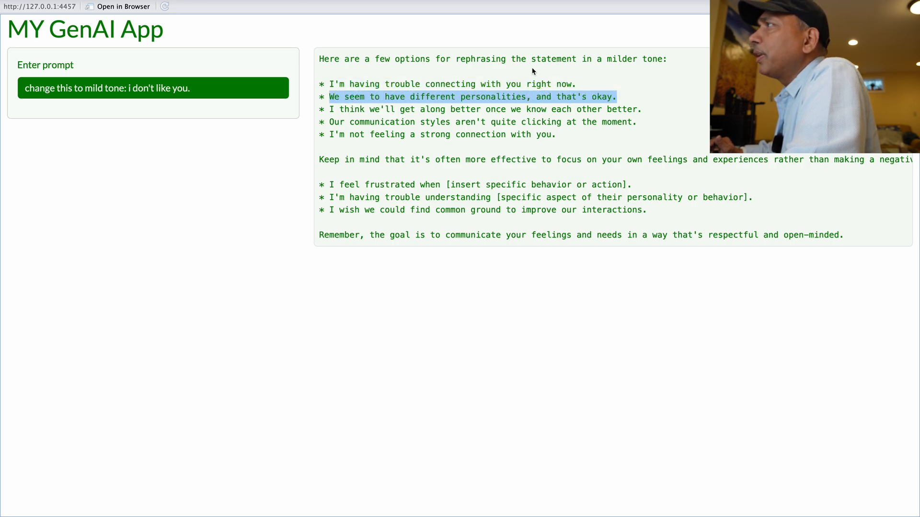
Read a mild rephrasing, then request a harsh-tone rewrite of the same sentence.
left_click(152, 88)
type("harsh")
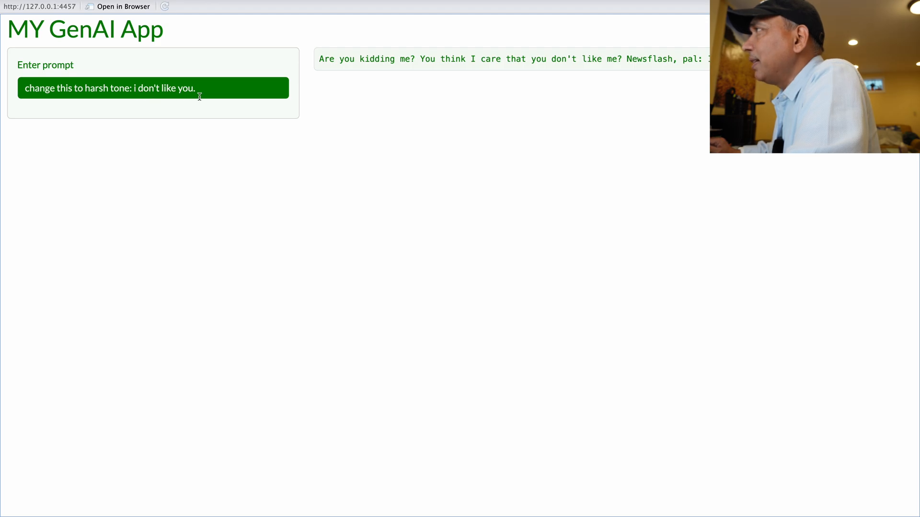
type("crea")
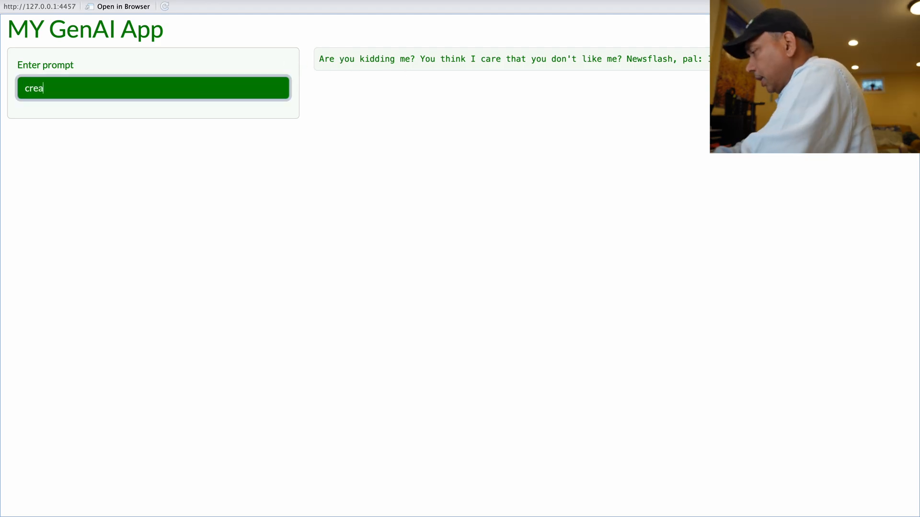
type("te e")
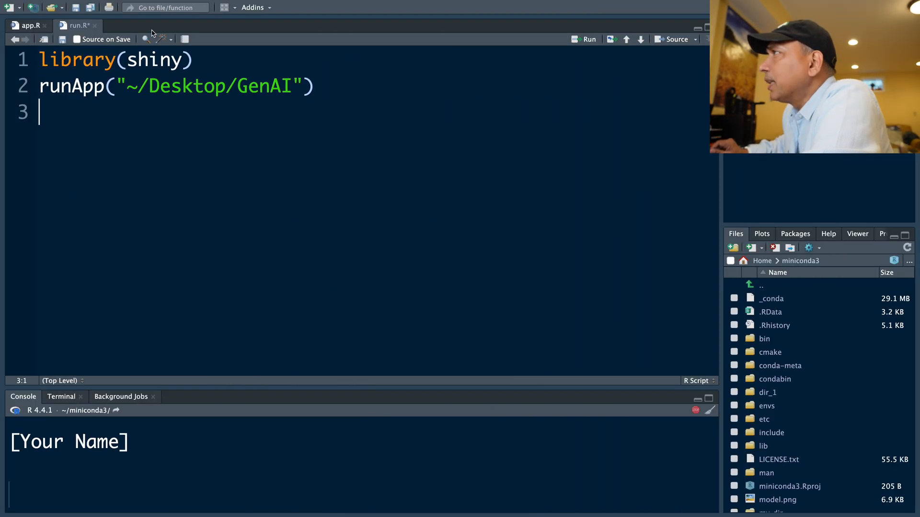
Wrap app.R's shinyApp call in run_with_themer via autocomplete.
left_click(27, 25)
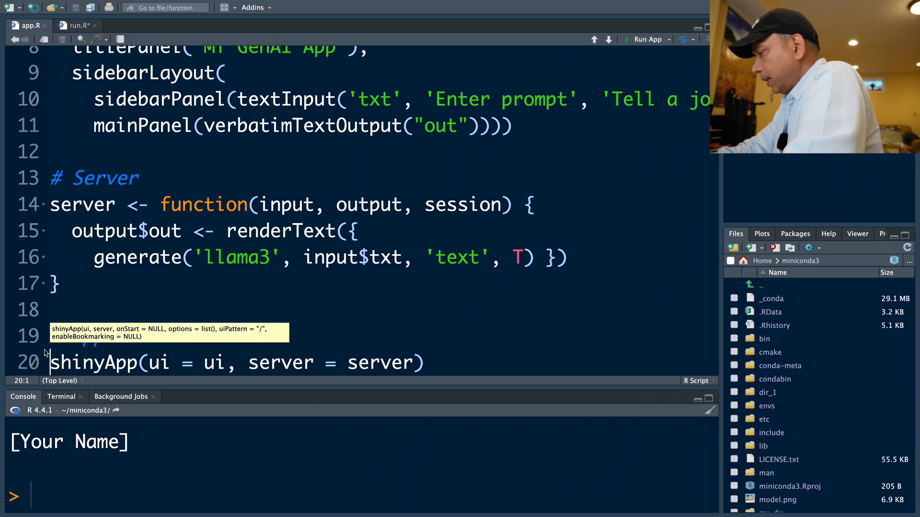
type("run_")
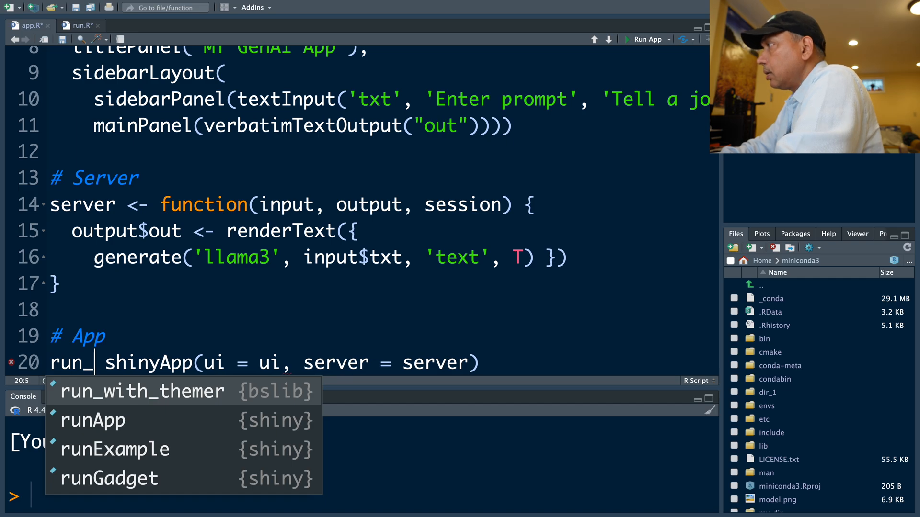
mouse_move(142, 391)
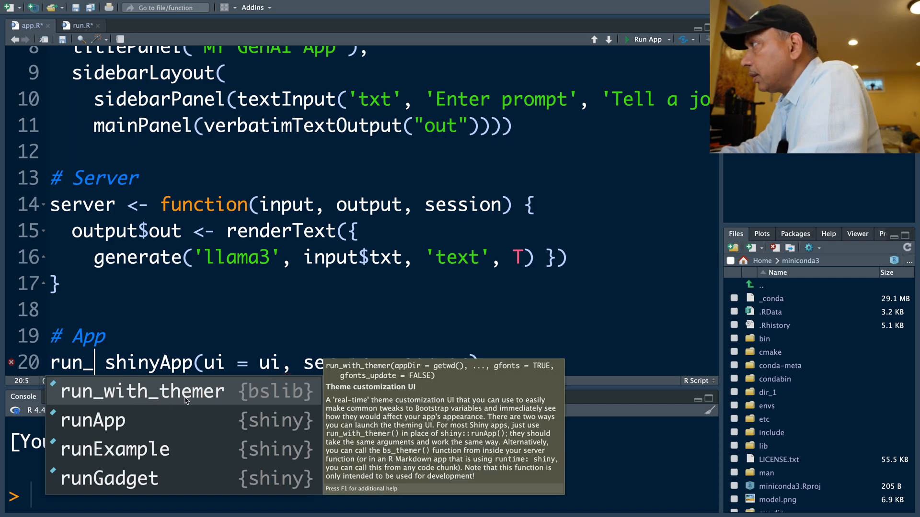
left_click(143, 392)
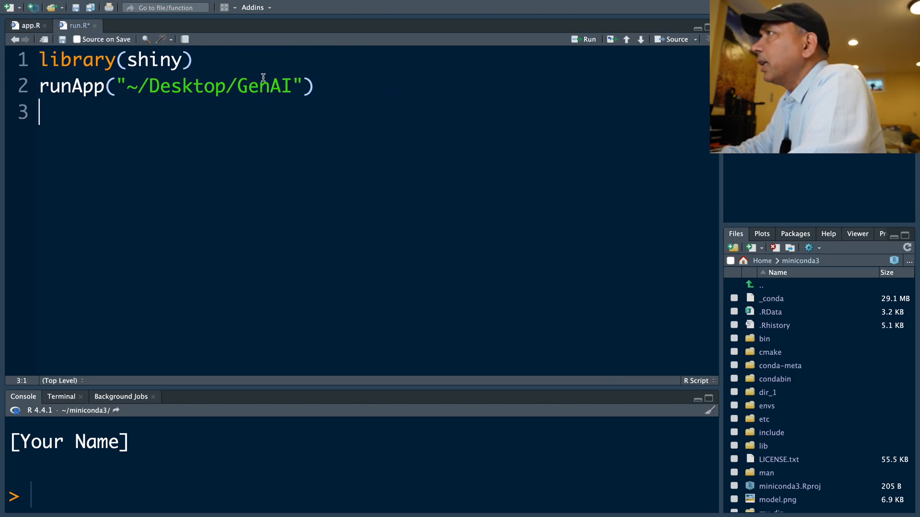
Run the library(shiny) and runApp lines to relaunch the GenAI app.
left_click(588, 40)
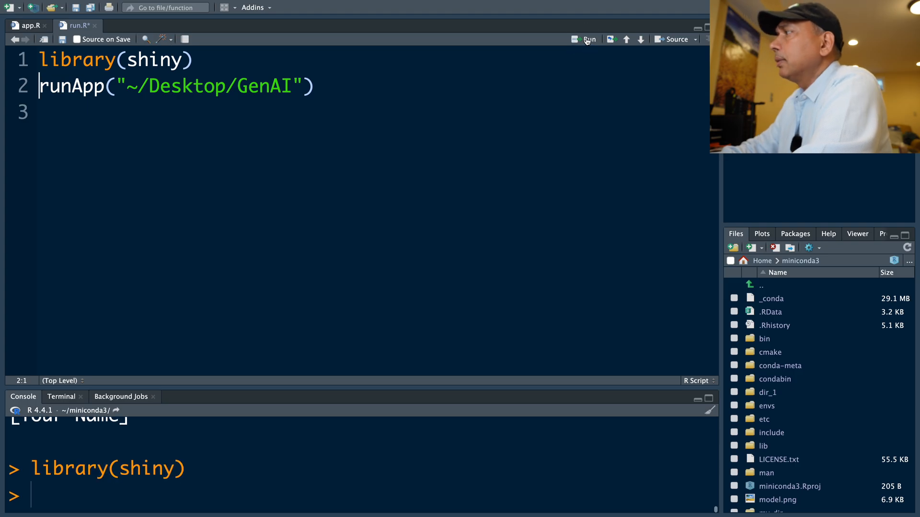
left_click(588, 40)
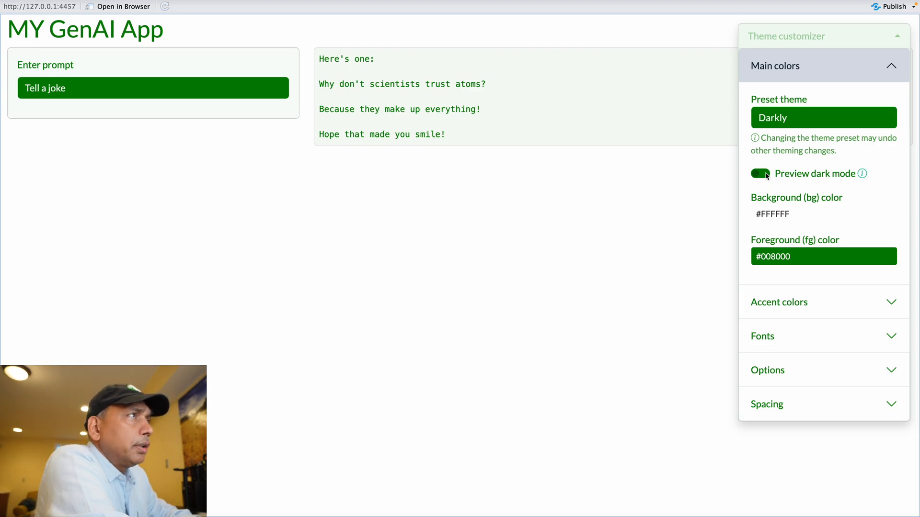
Preview dark mode, try preset themes ending on Cosmo, and collapse the theme customizer.
left_click(760, 173)
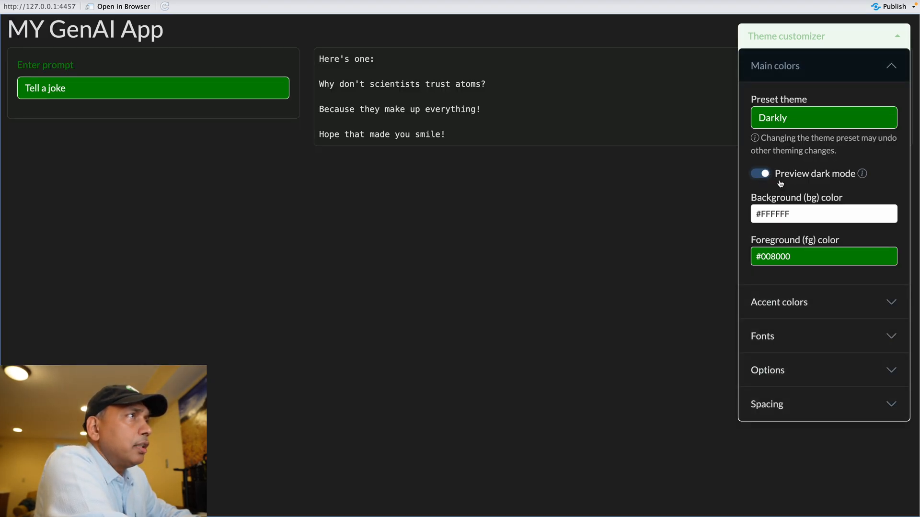
left_click(823, 117)
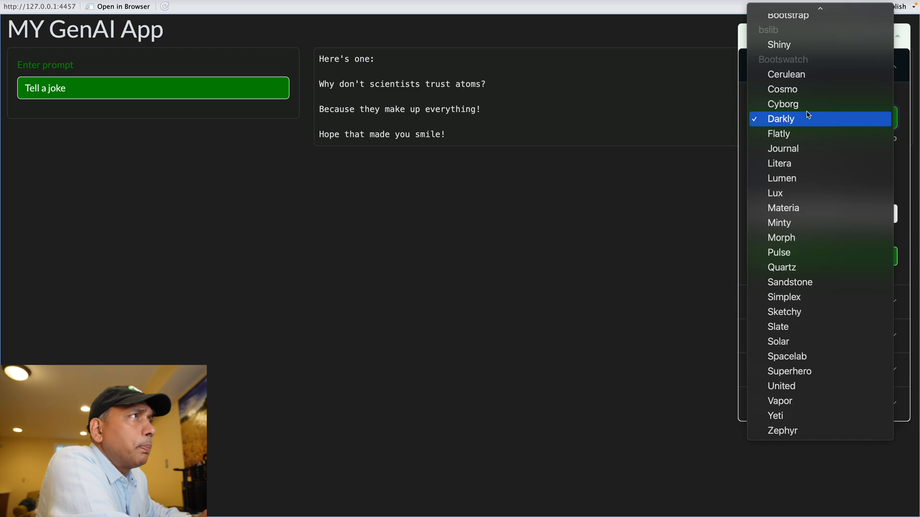
left_click(782, 88)
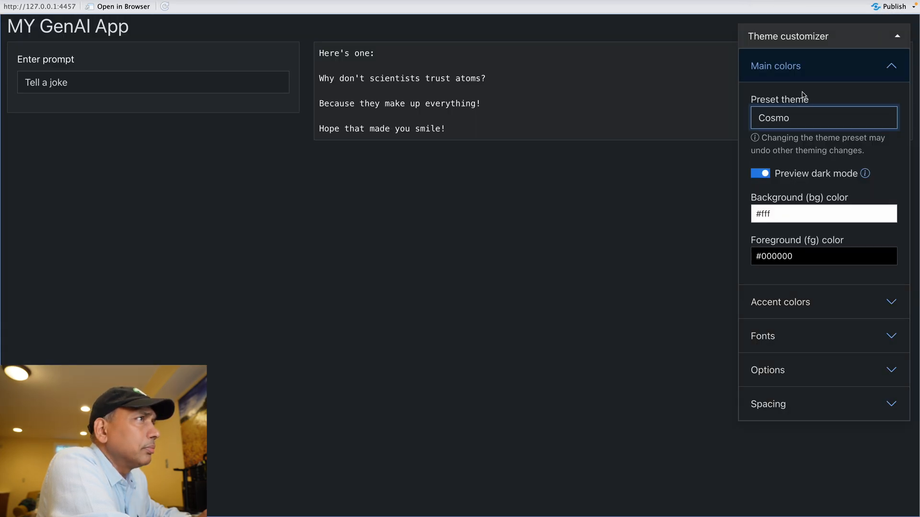
left_click(823, 117)
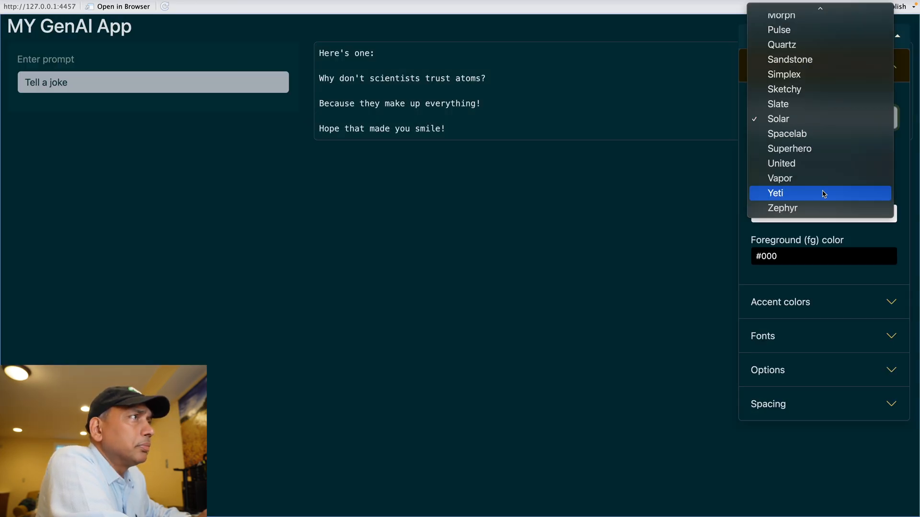
left_click(776, 192)
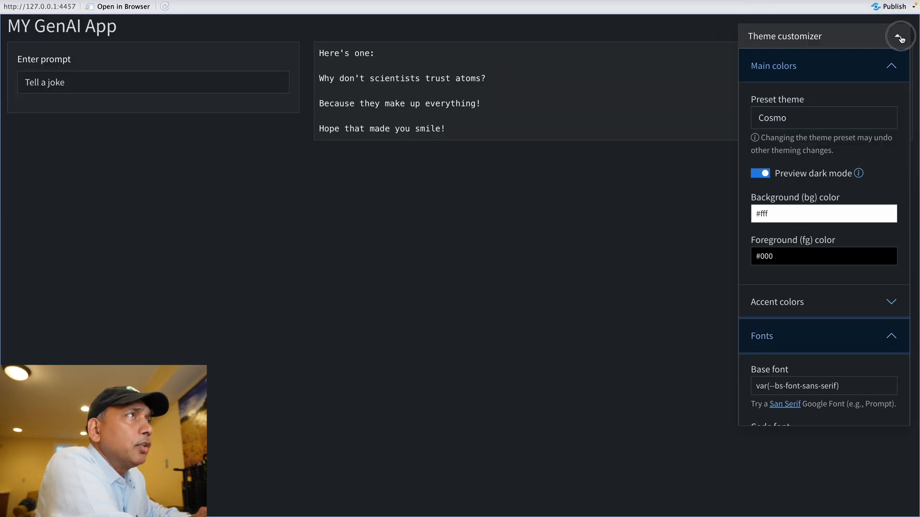
left_click(899, 35)
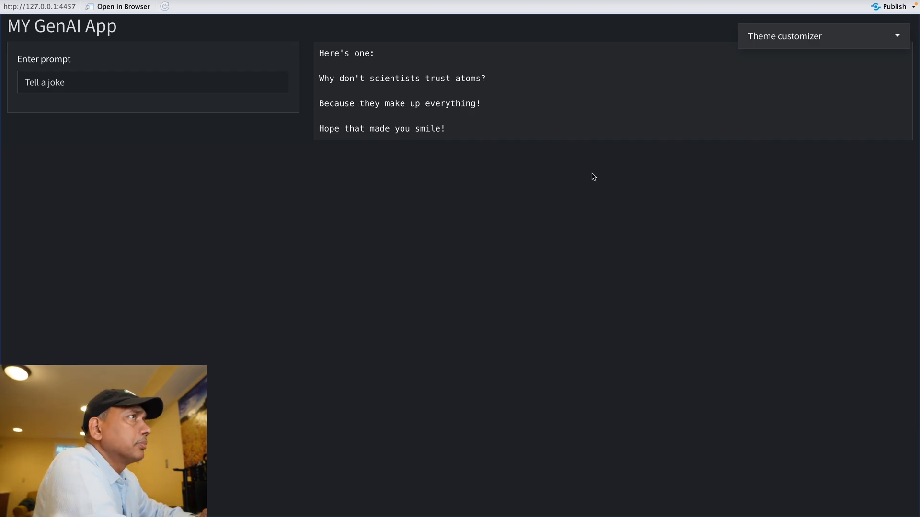
Ask the GenAI app for a short poem on a puppy's smile and select part of the reply.
type("create a short poem on puppy smile.")
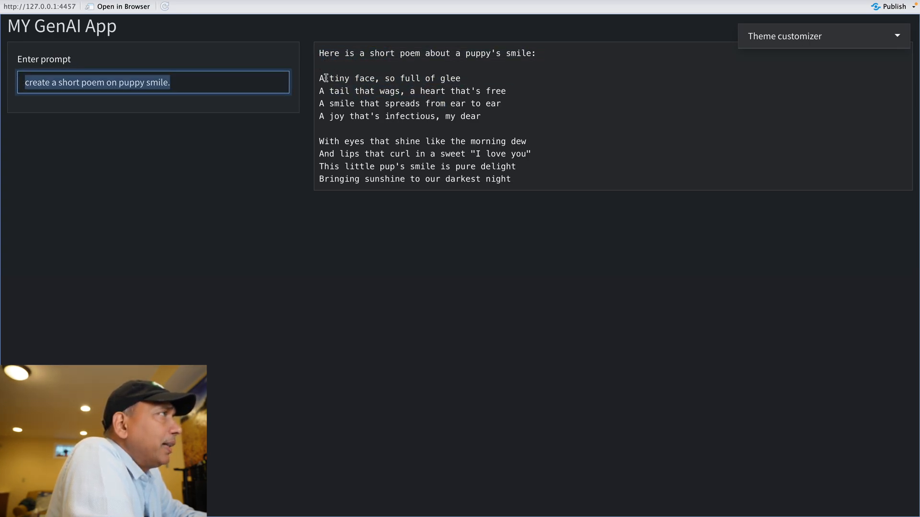
left_click_drag(318, 78, 481, 116)
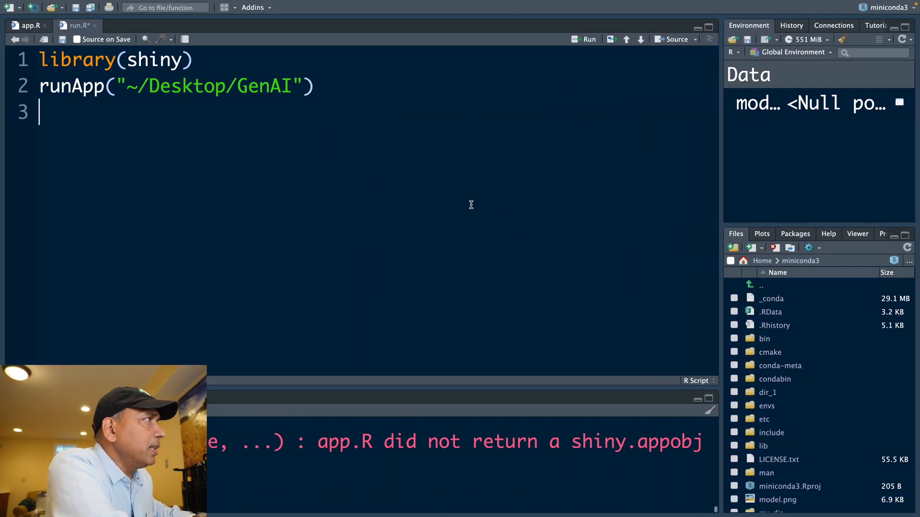
Add titlePanel("Llama3 Response") inside app.R's mainPanel, then return to run.R.
left_click(28, 25)
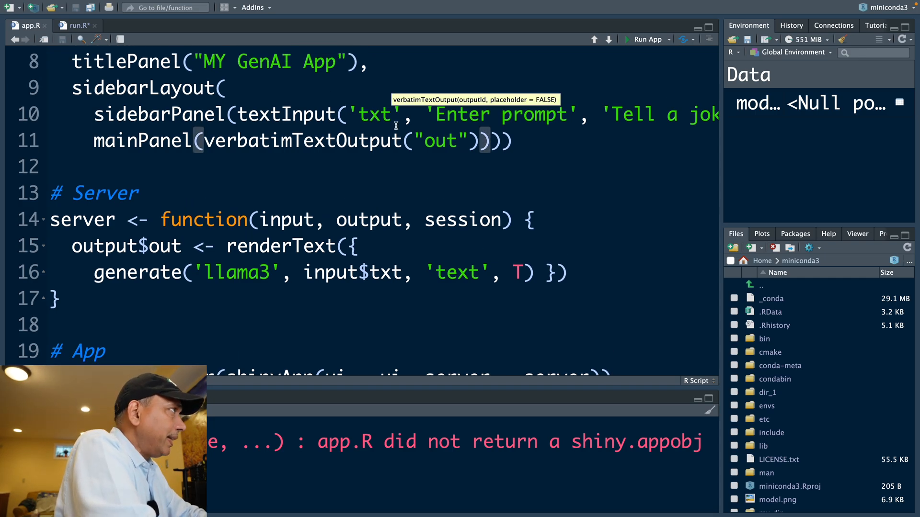
type("titlePanel(\"\"),")
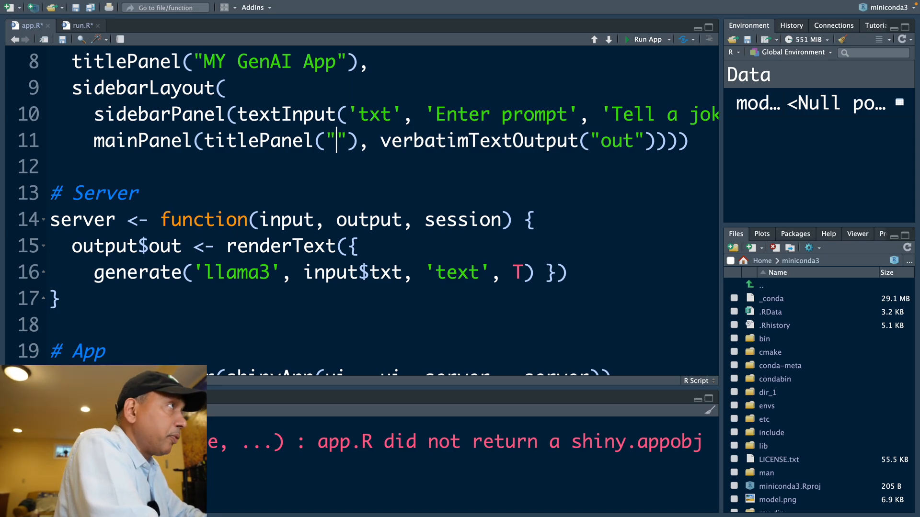
type("Llama3 R")
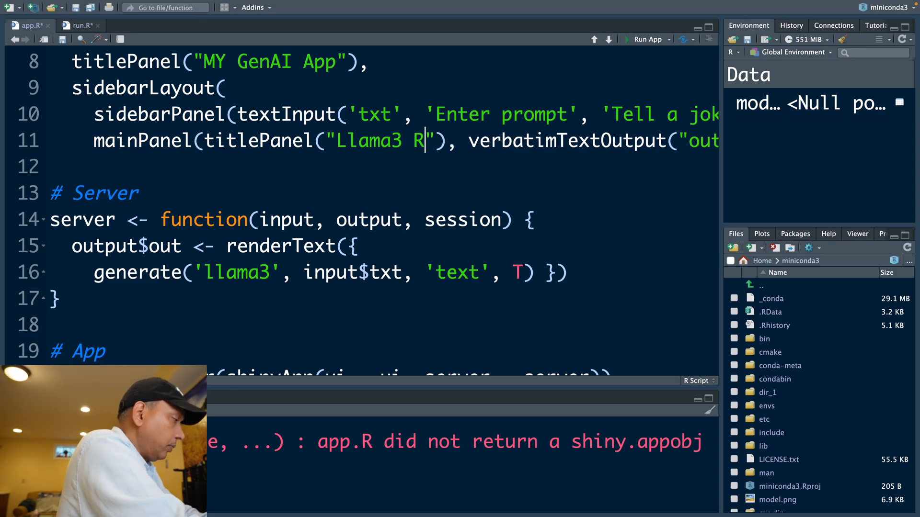
type("esponse")
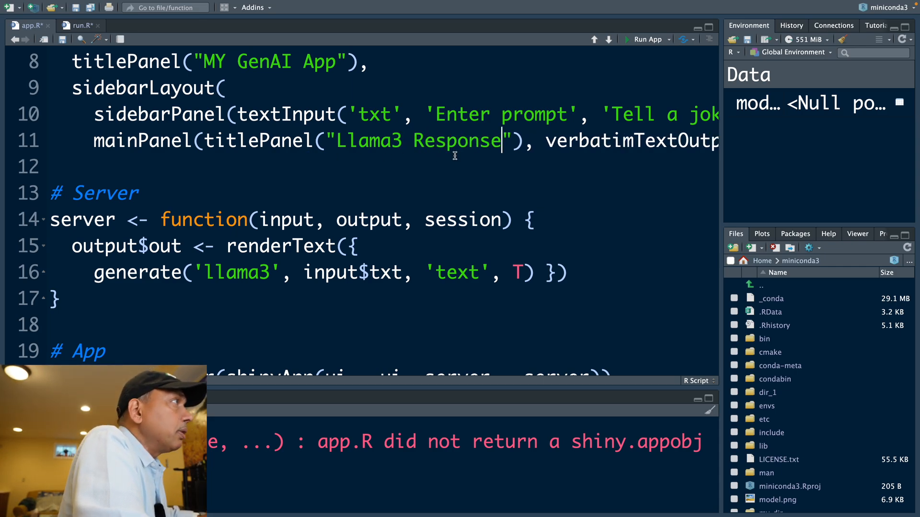
left_click(75, 25)
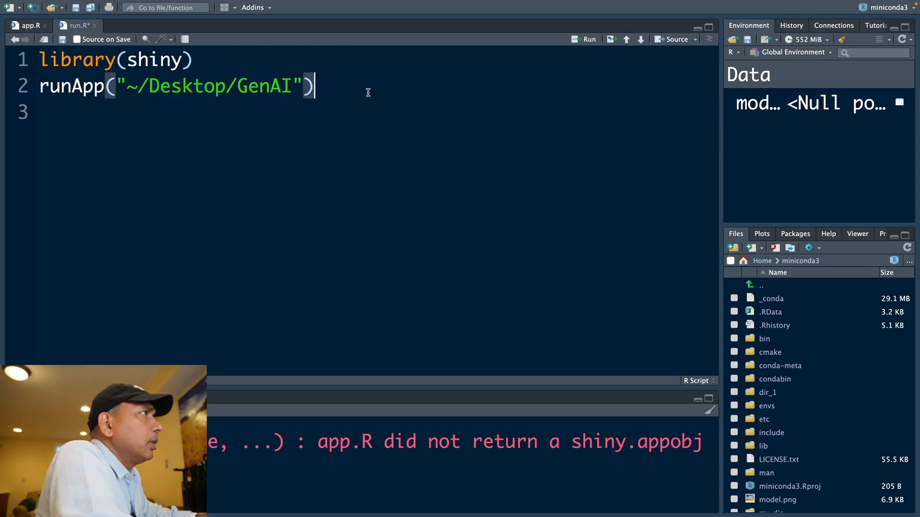
Relaunch the app, highlight the Llama3 Response heading, preview dark mode and collapse the customizer.
left_click(586, 38)
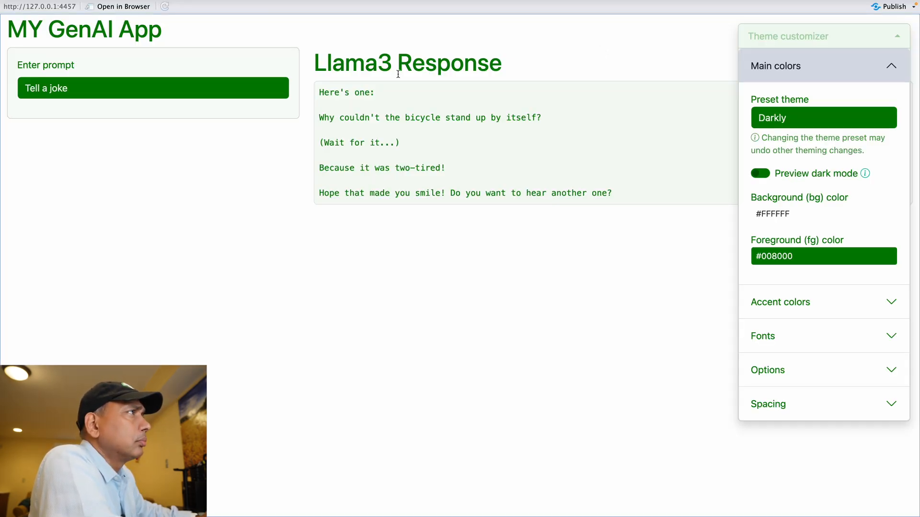
double_click(407, 63)
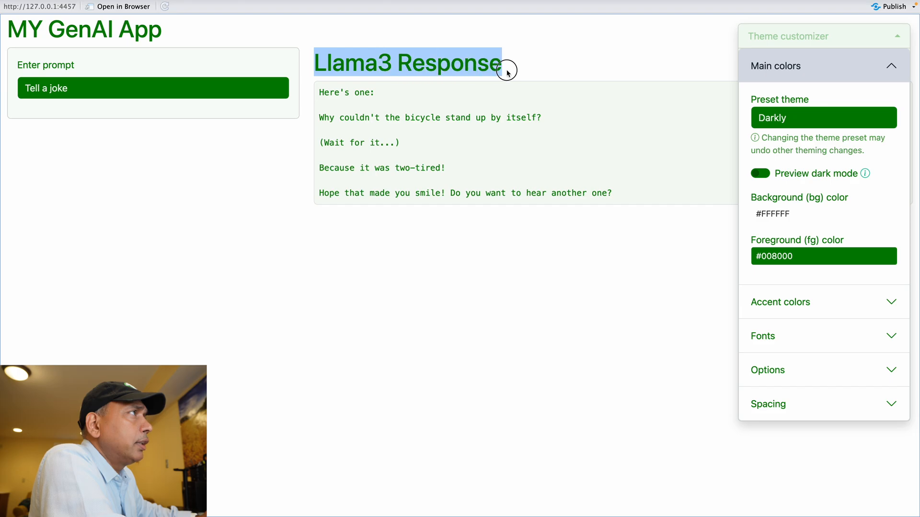
left_click(760, 174)
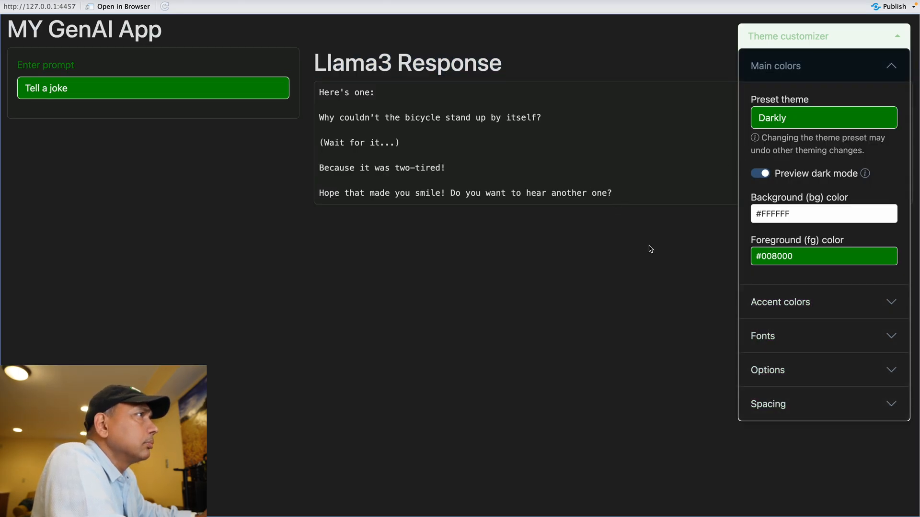
left_click(897, 36)
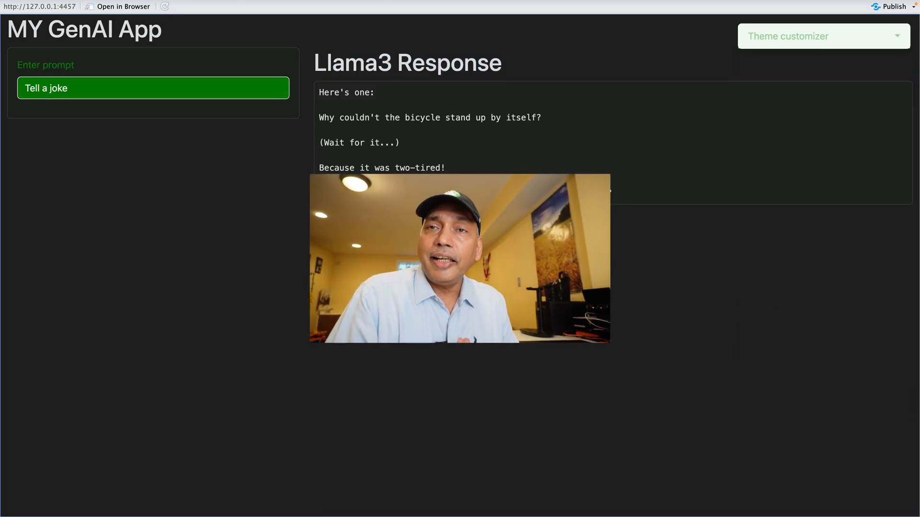